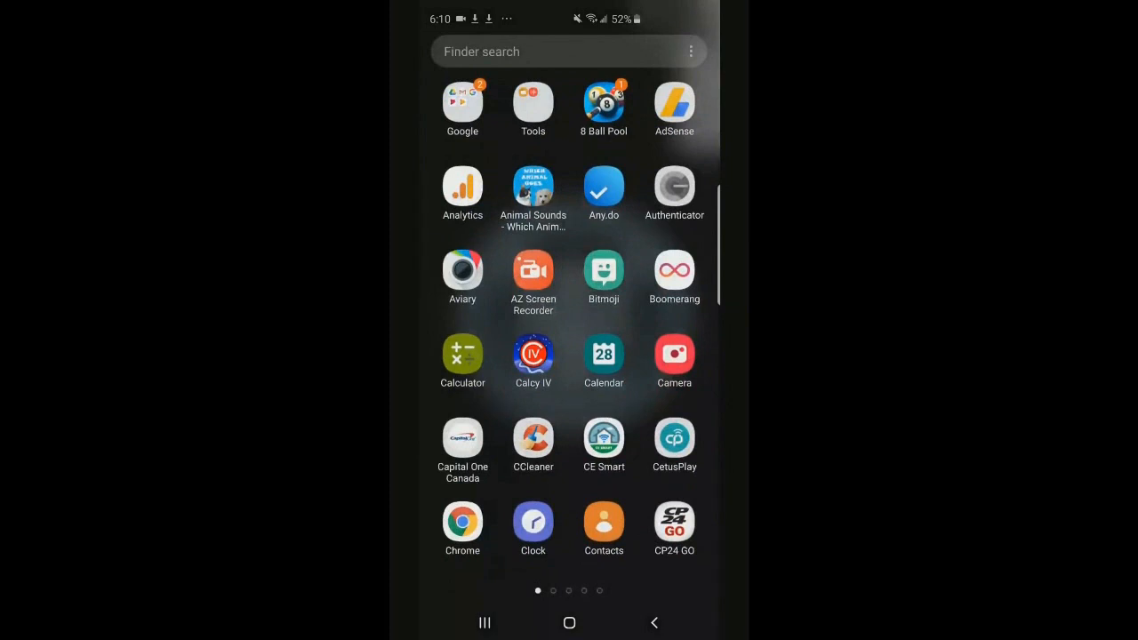
Launch My Files from the Tools folder in the app drawer.
left_click(533, 102)
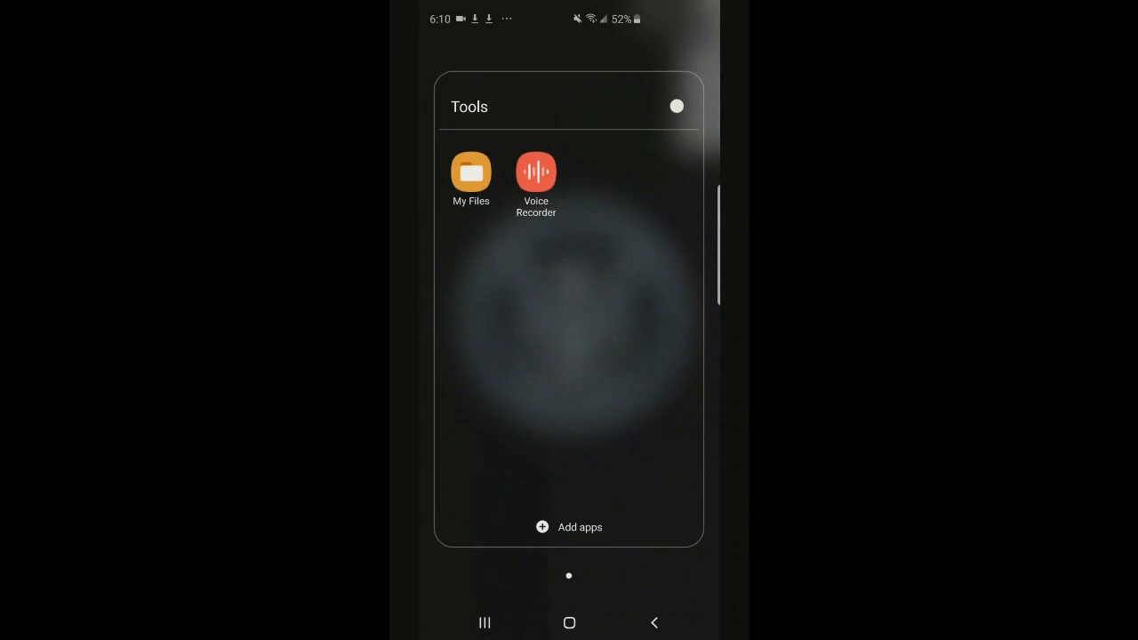
left_click(469, 173)
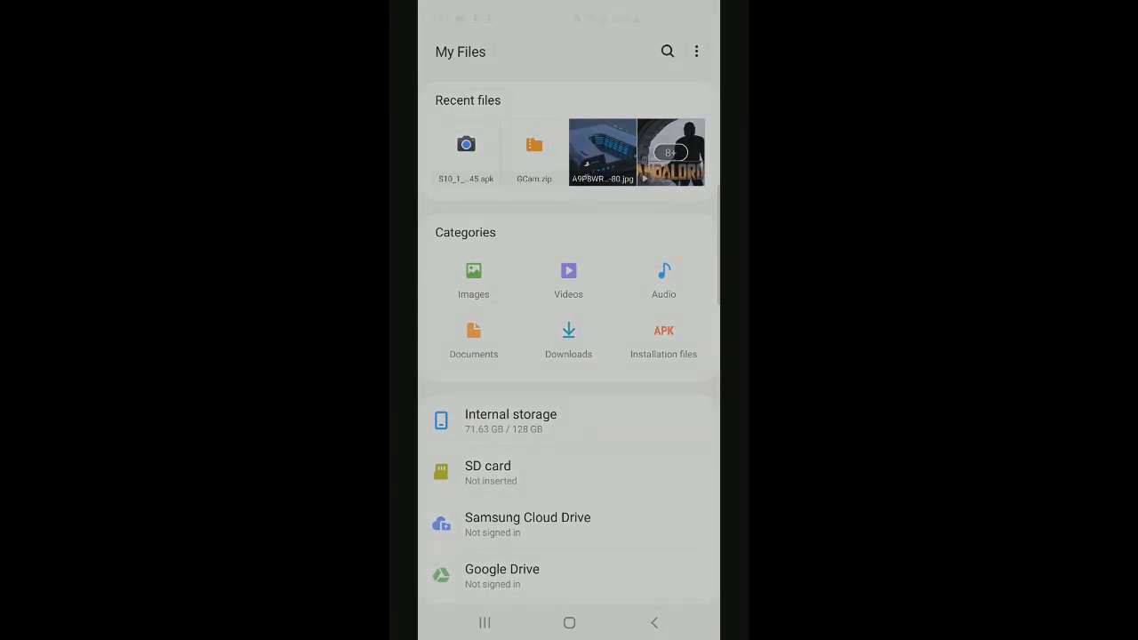
Install the recent Camera APK through Package installer.
left_click(466, 151)
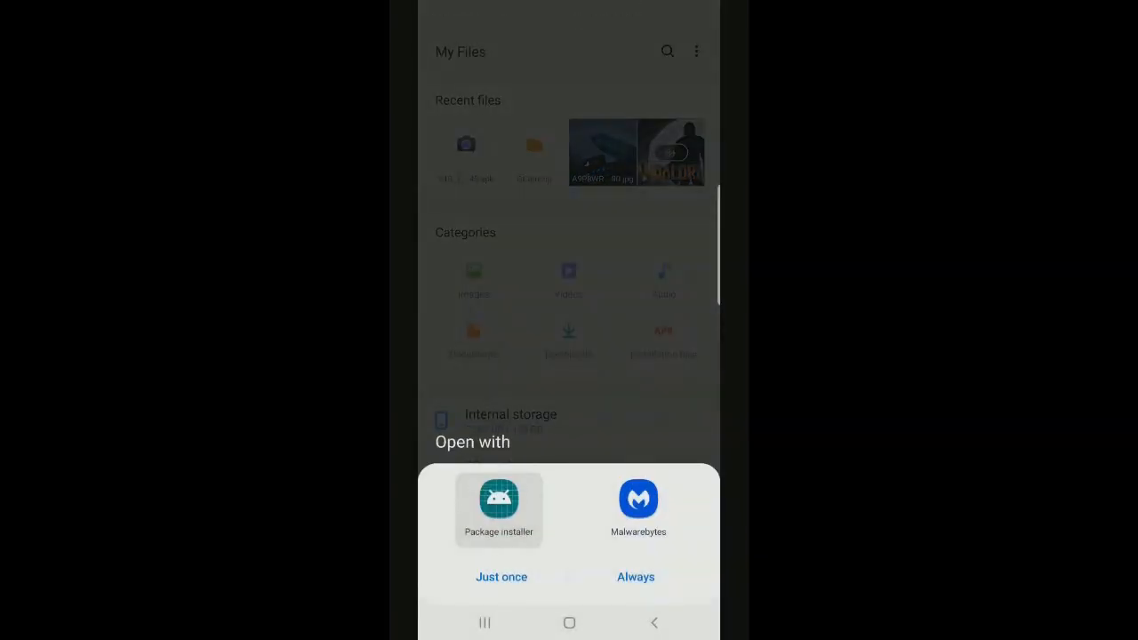
left_click(502, 576)
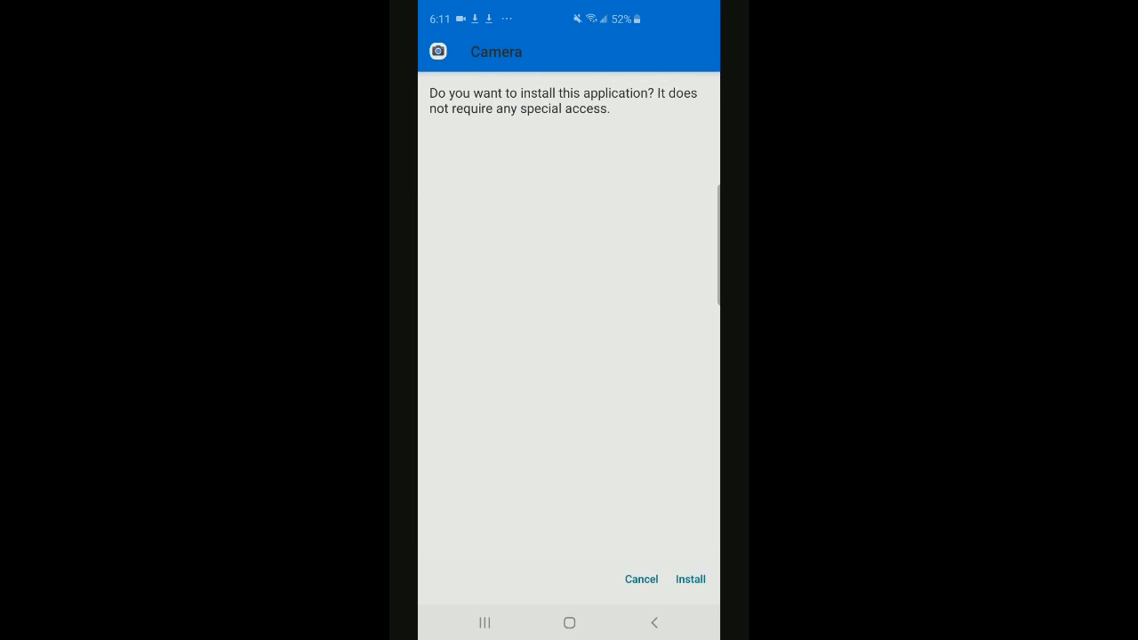
left_click(690, 580)
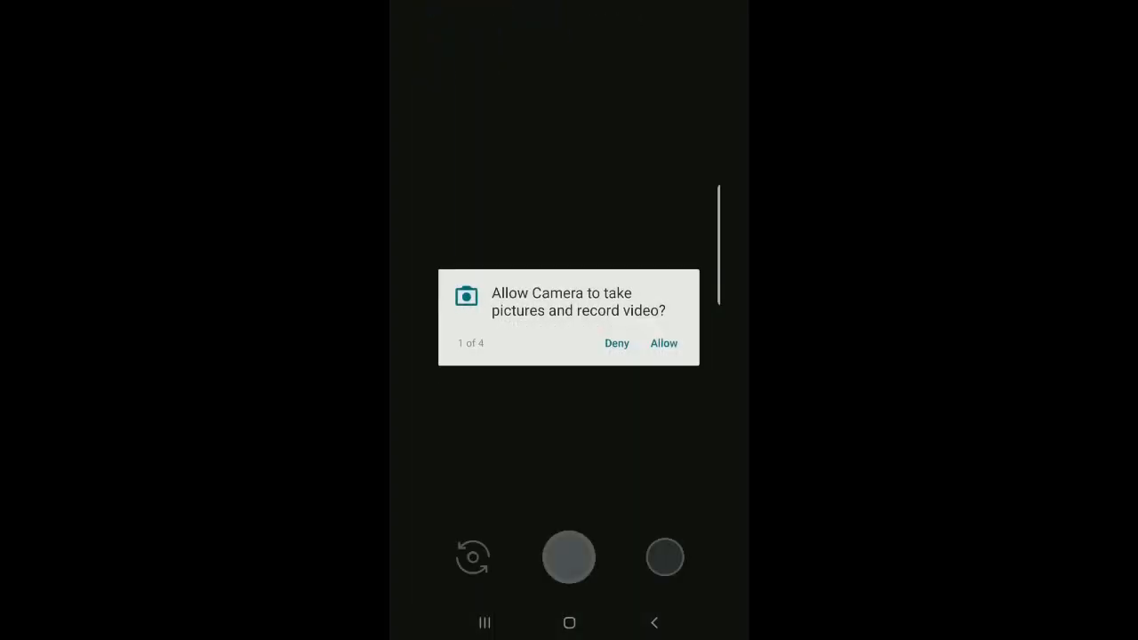
Grant Camera its picture, audio and file permissions and focus the live viewfinder on the room.
left_click(663, 343)
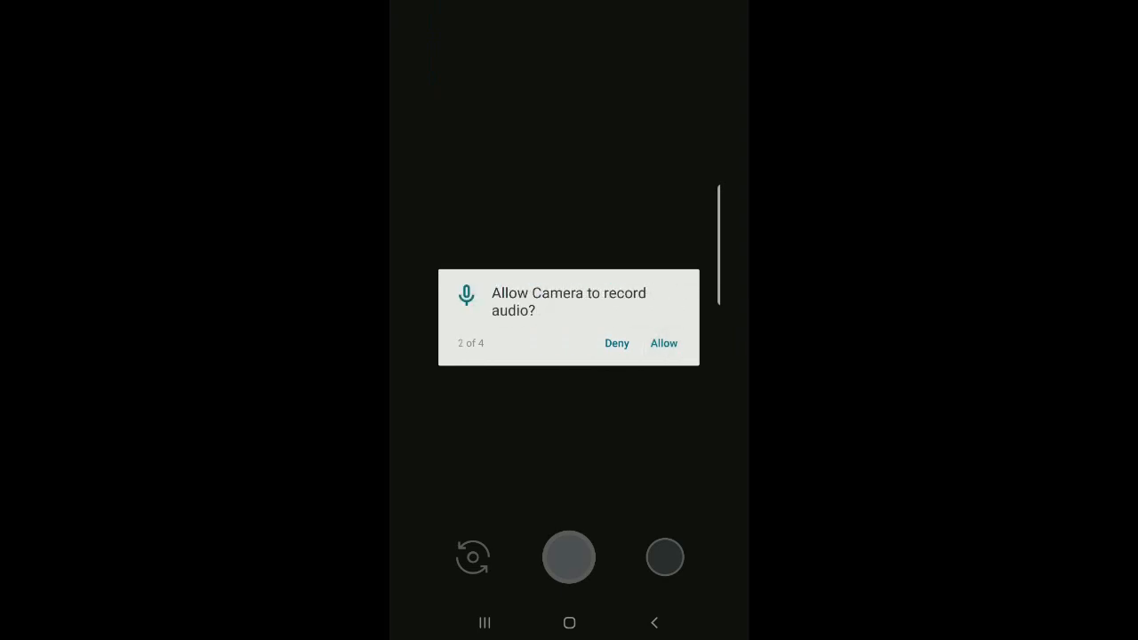
left_click(664, 343)
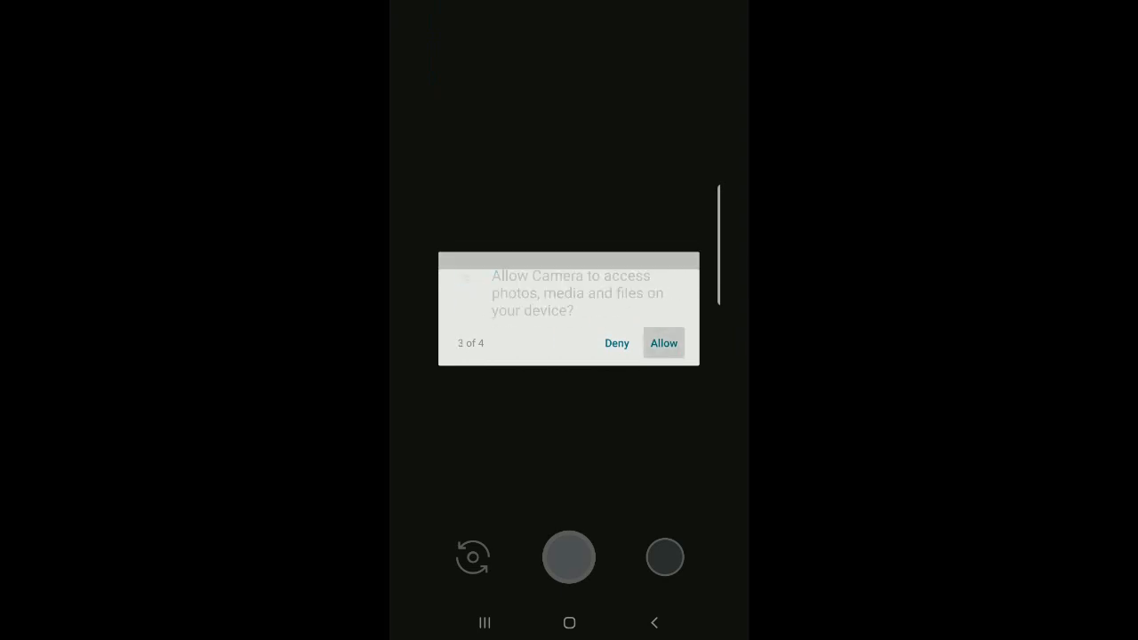
left_click(663, 343)
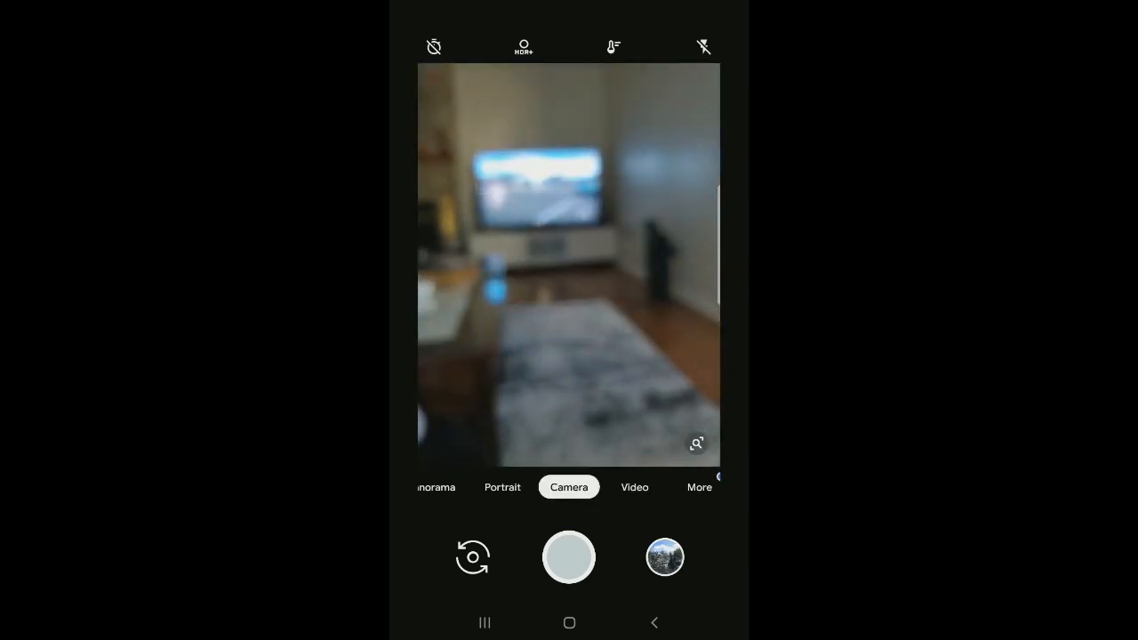
left_click(622, 365)
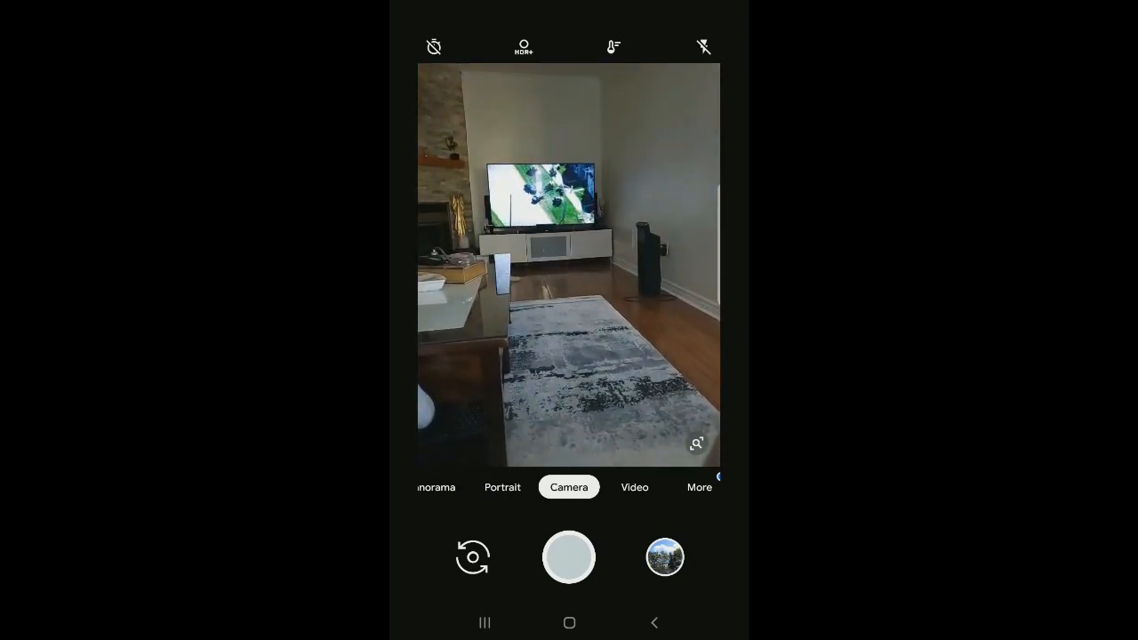
left_click(635, 488)
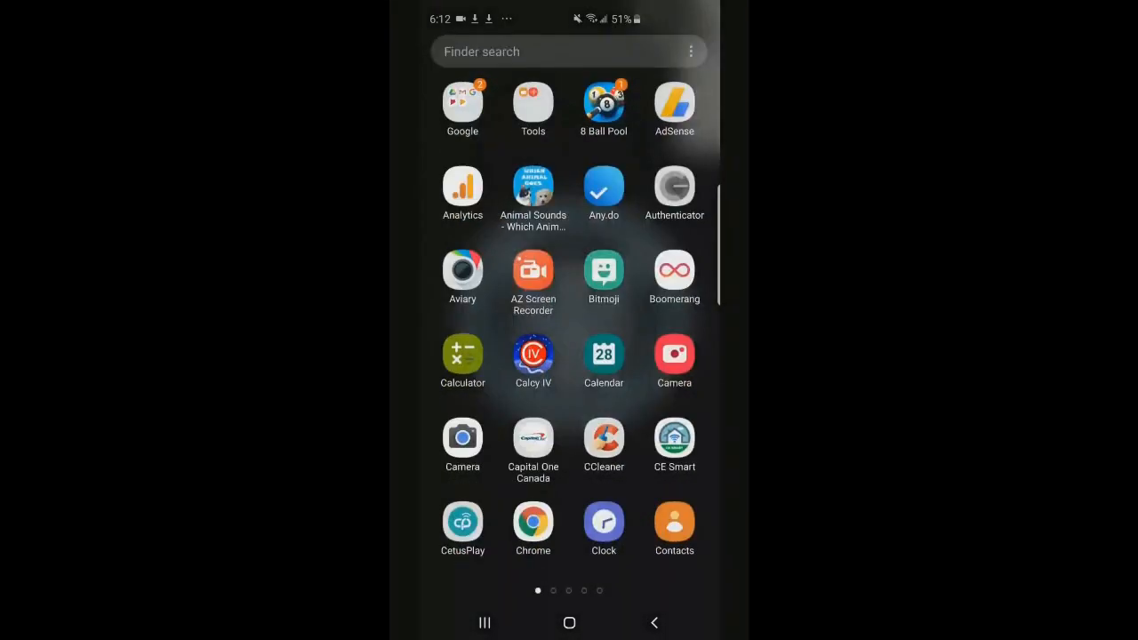
Move GCam.zip from Recent files into the root of Internal storage.
left_click(534, 101)
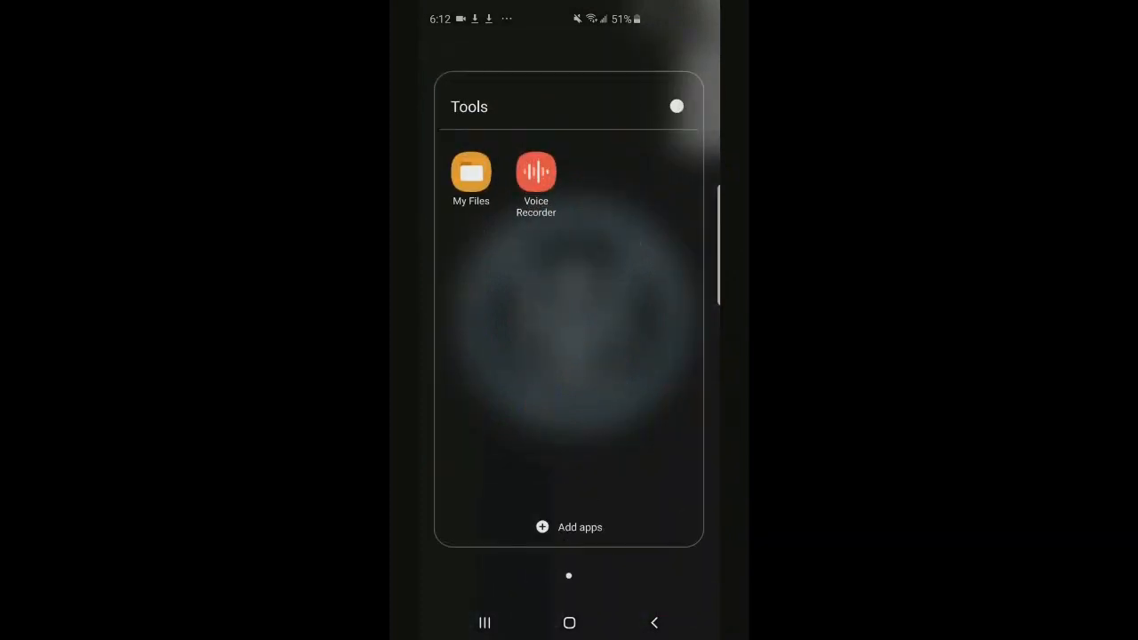
left_click(470, 172)
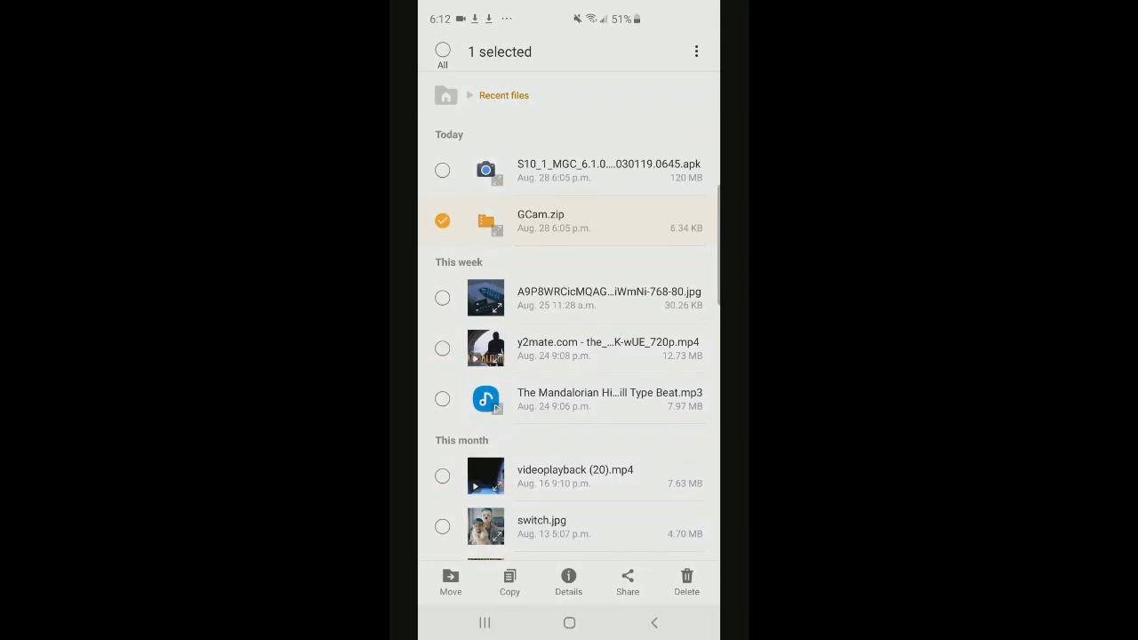
left_click(450, 583)
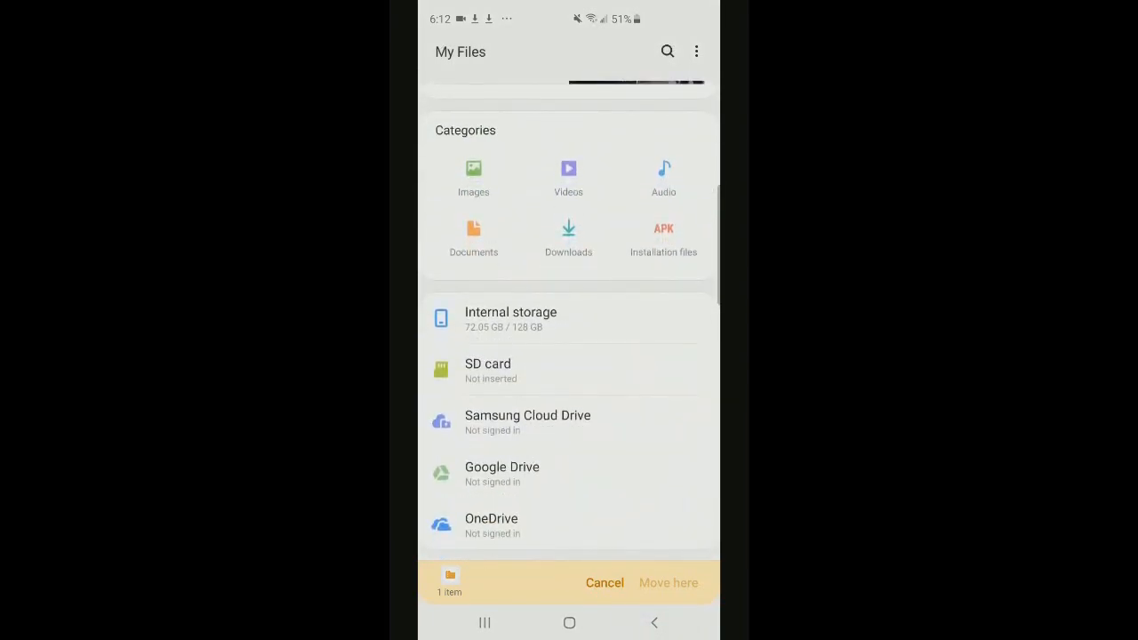
left_click(510, 319)
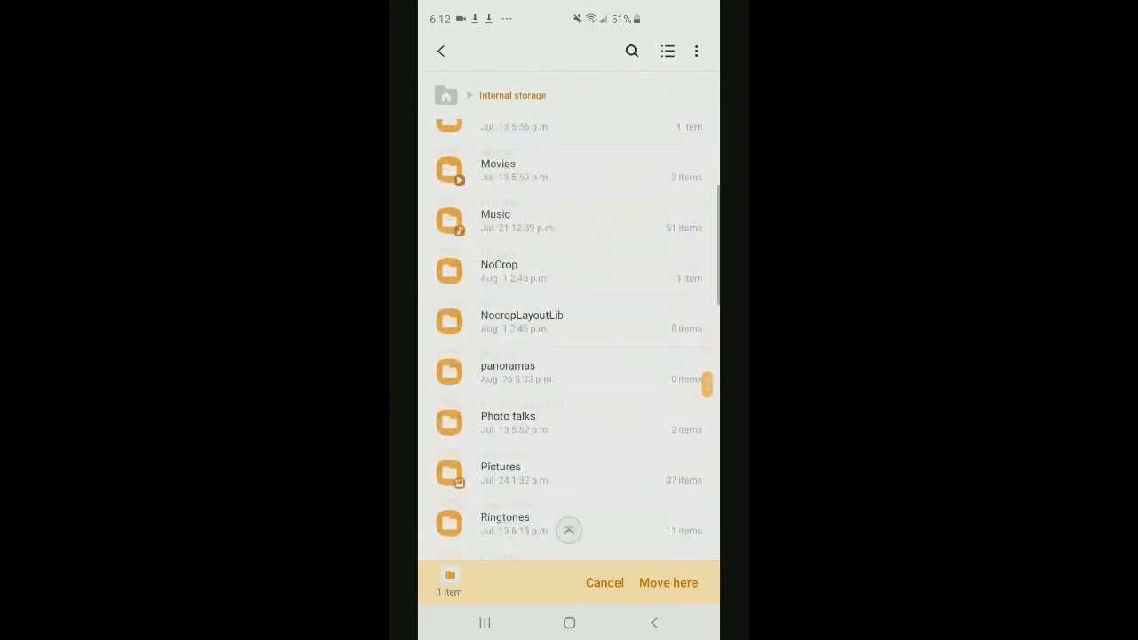
scroll("up", 3)
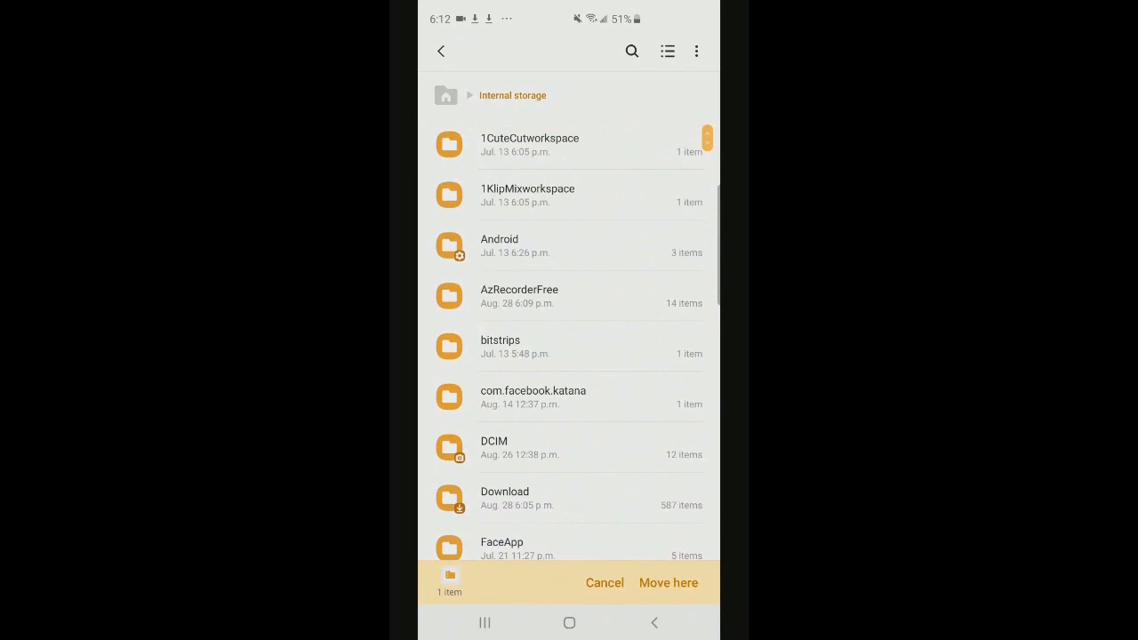
left_click(668, 583)
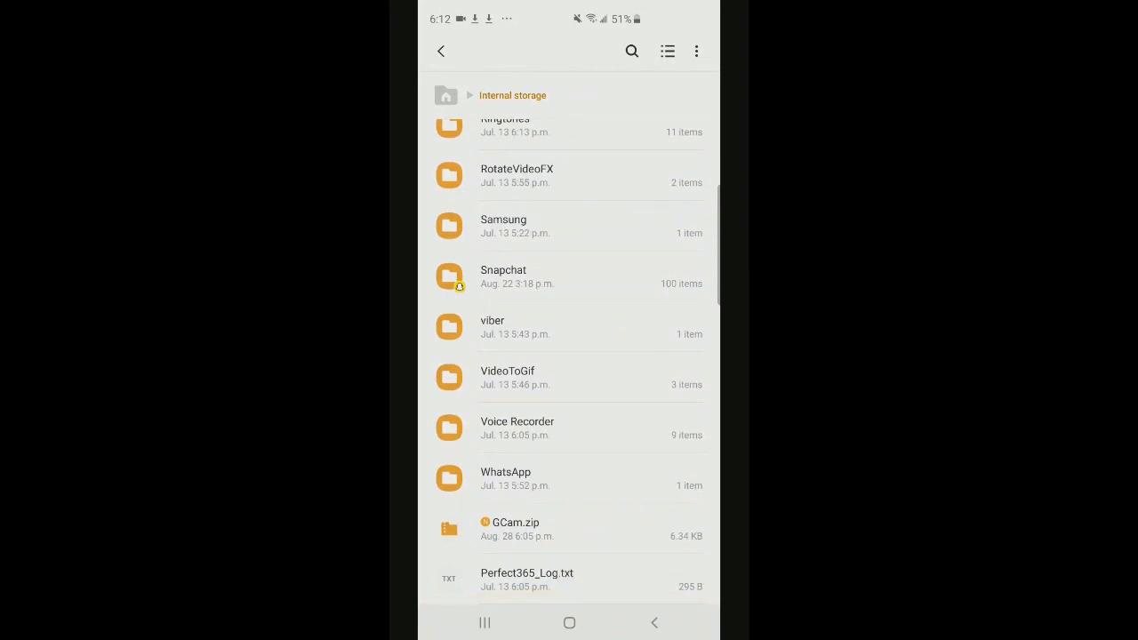
Extract the Configs folder from GCam.zip and enter the resulting GCam folder.
left_click(516, 530)
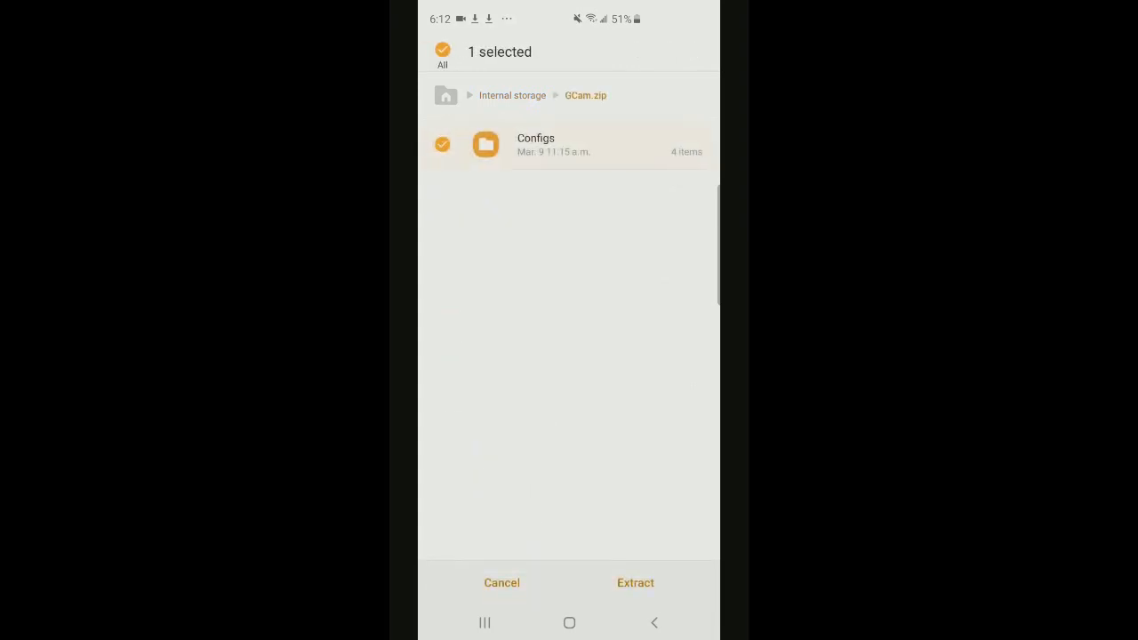
left_click(443, 144)
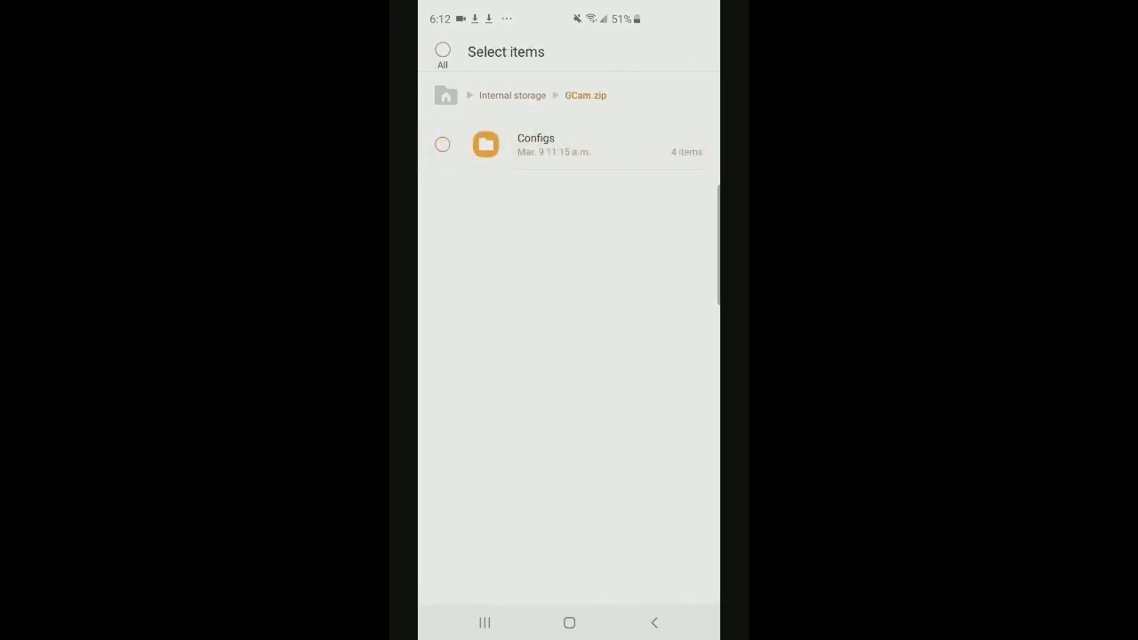
left_click(443, 144)
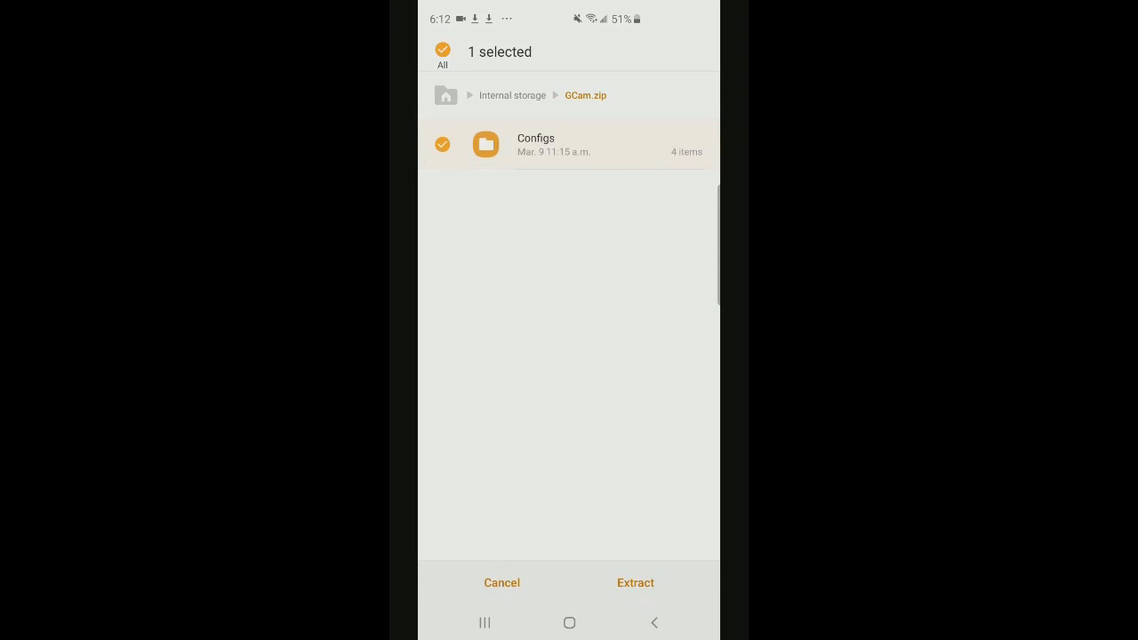
left_click(634, 583)
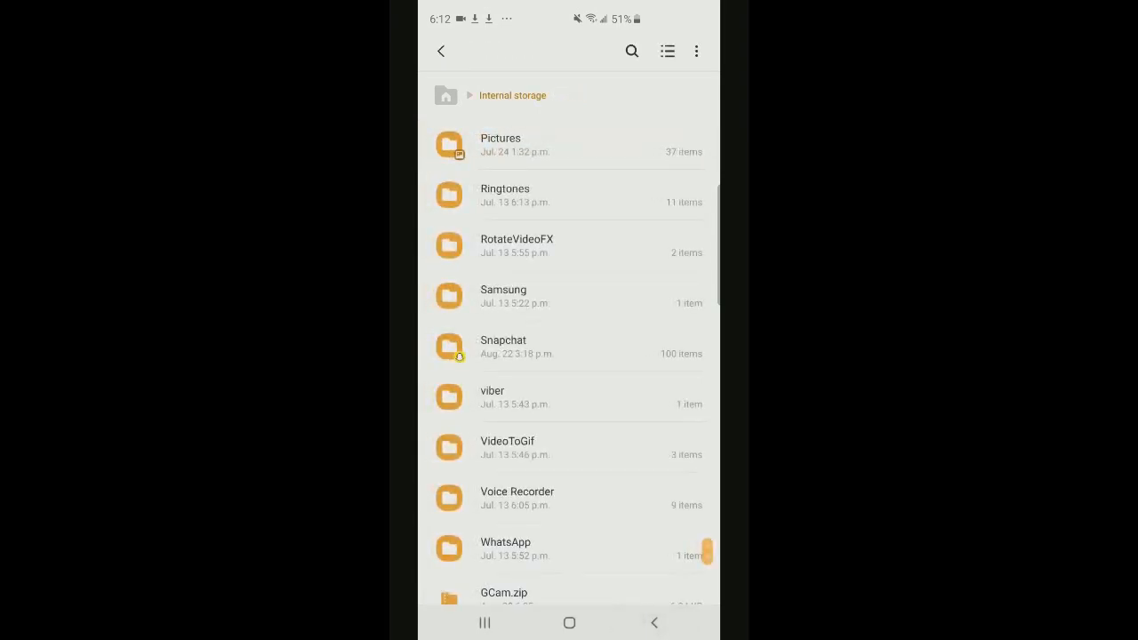
scroll("down", 3)
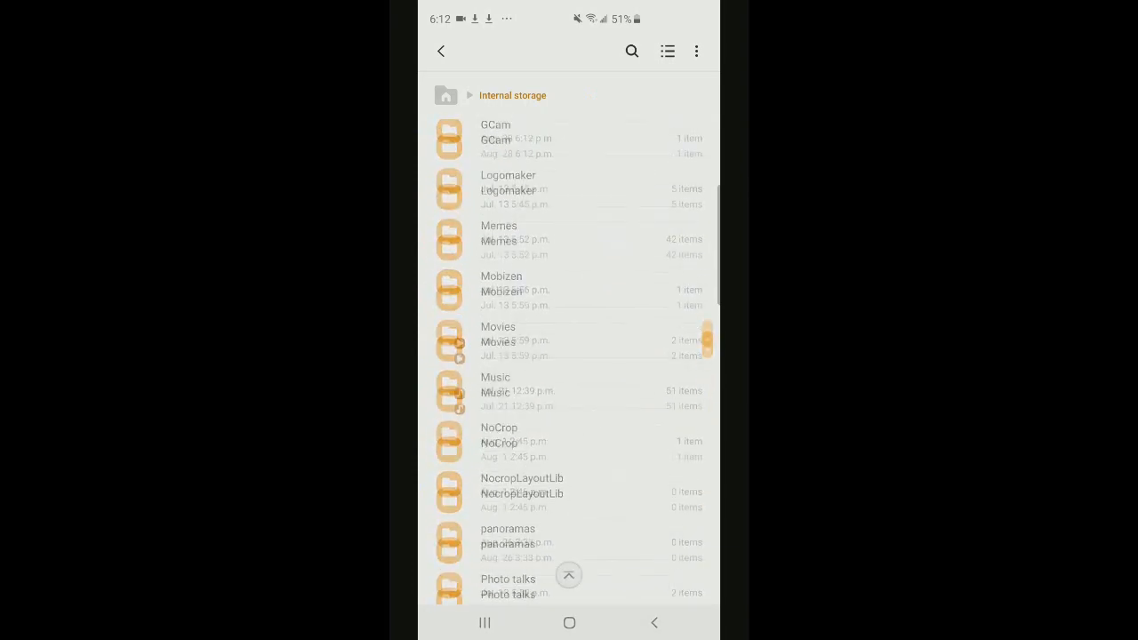
left_click(494, 138)
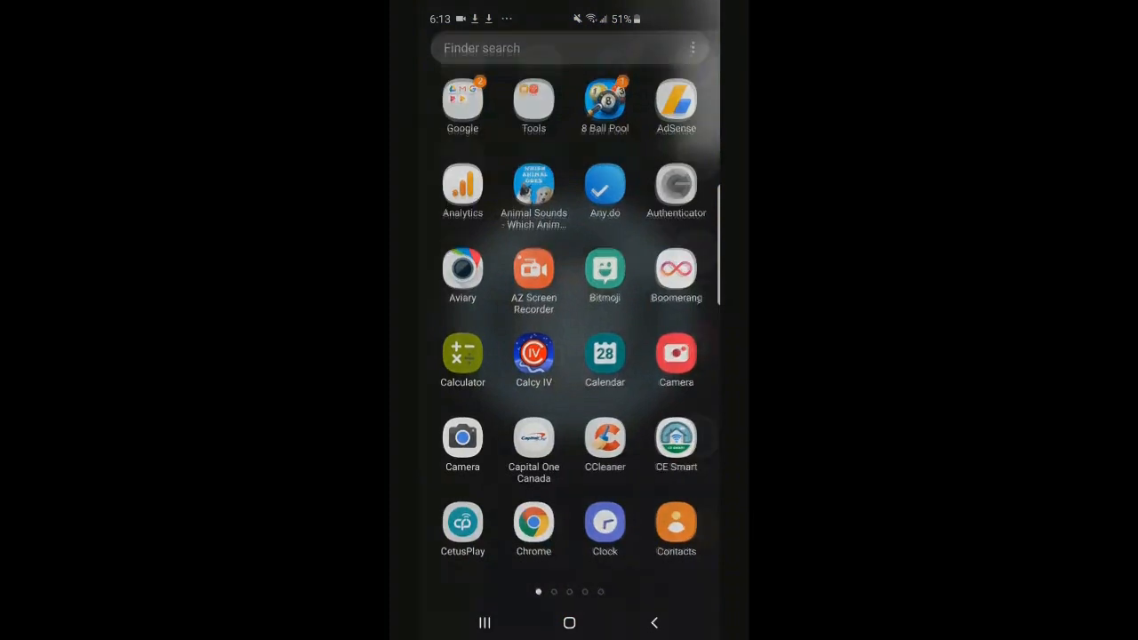
Load an s10cs config in the new Camera and take a Portrait shot.
left_click(462, 445)
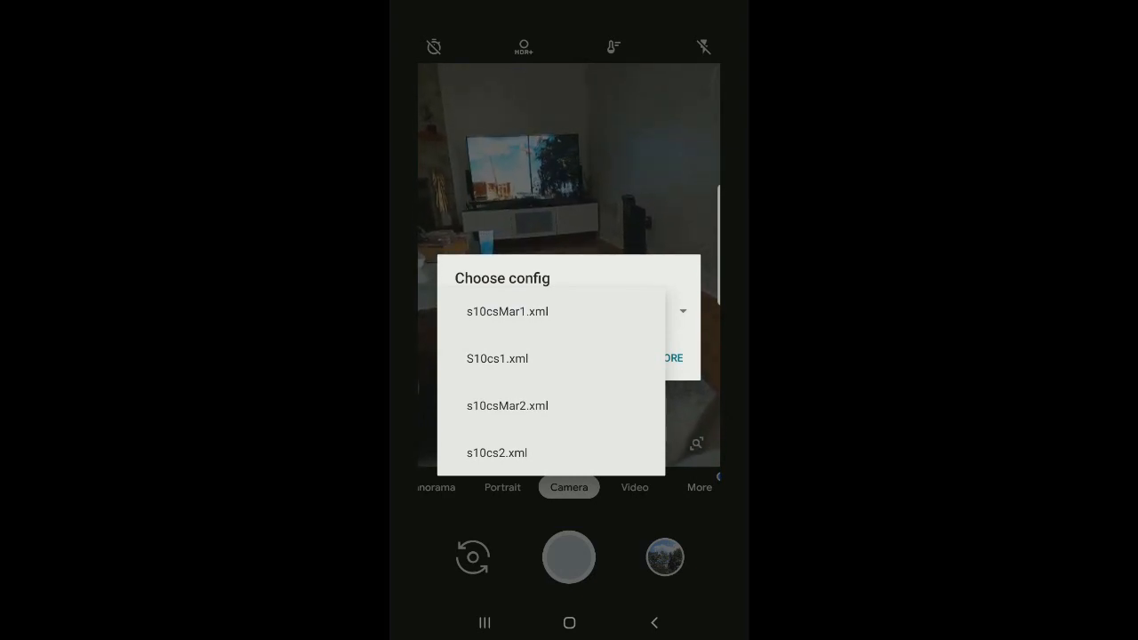
left_click(508, 405)
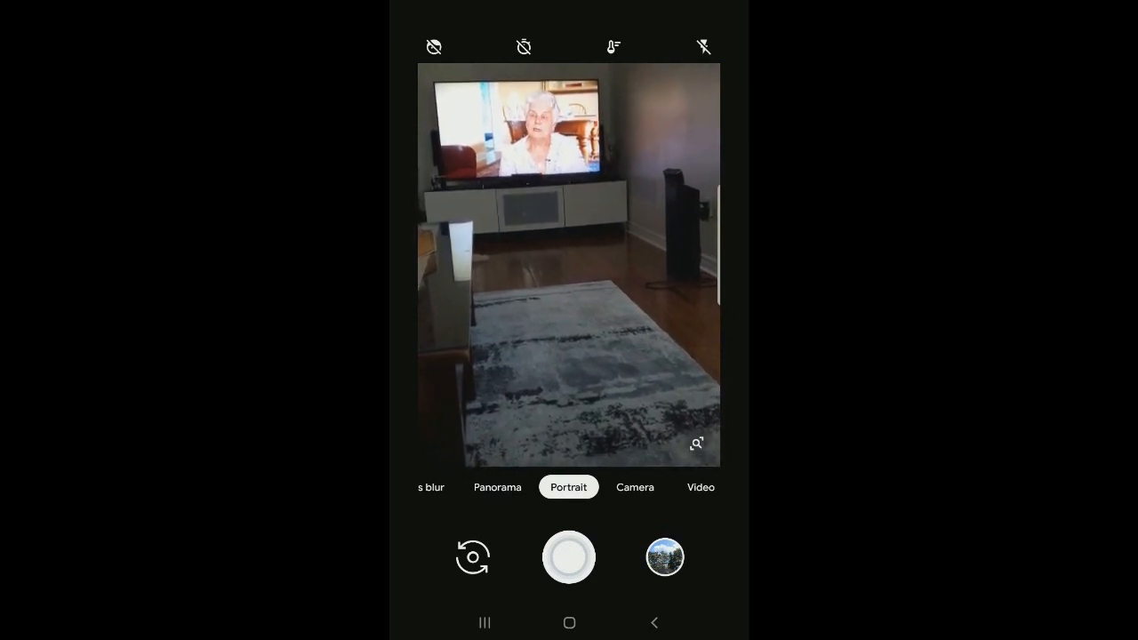
left_click(473, 558)
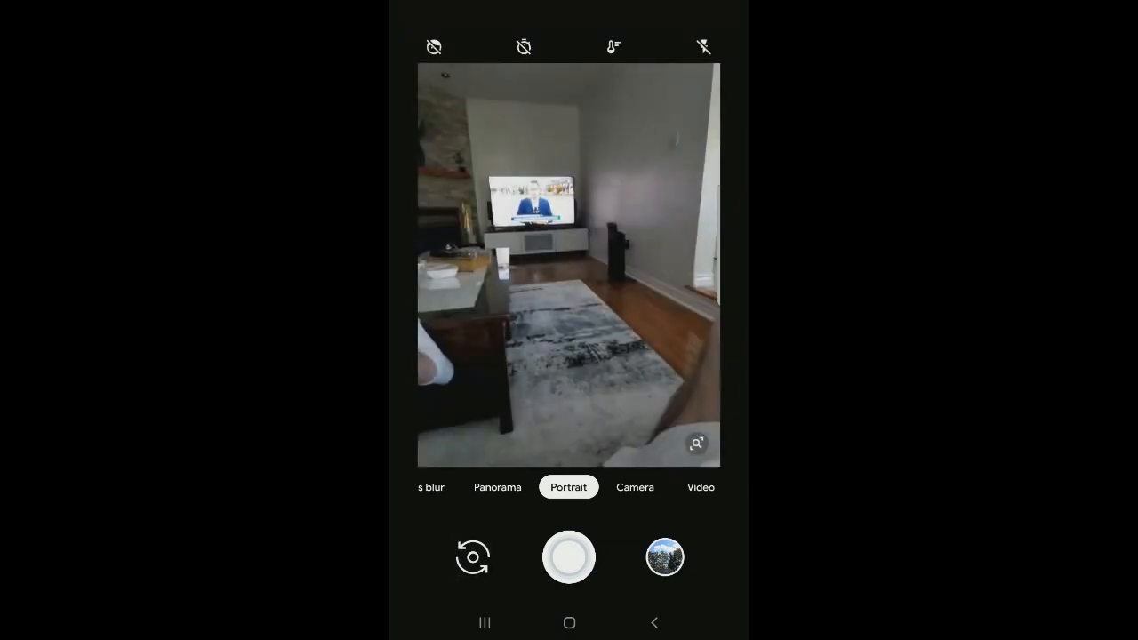
Close all recent apps to return to the home screen.
left_click(568, 622)
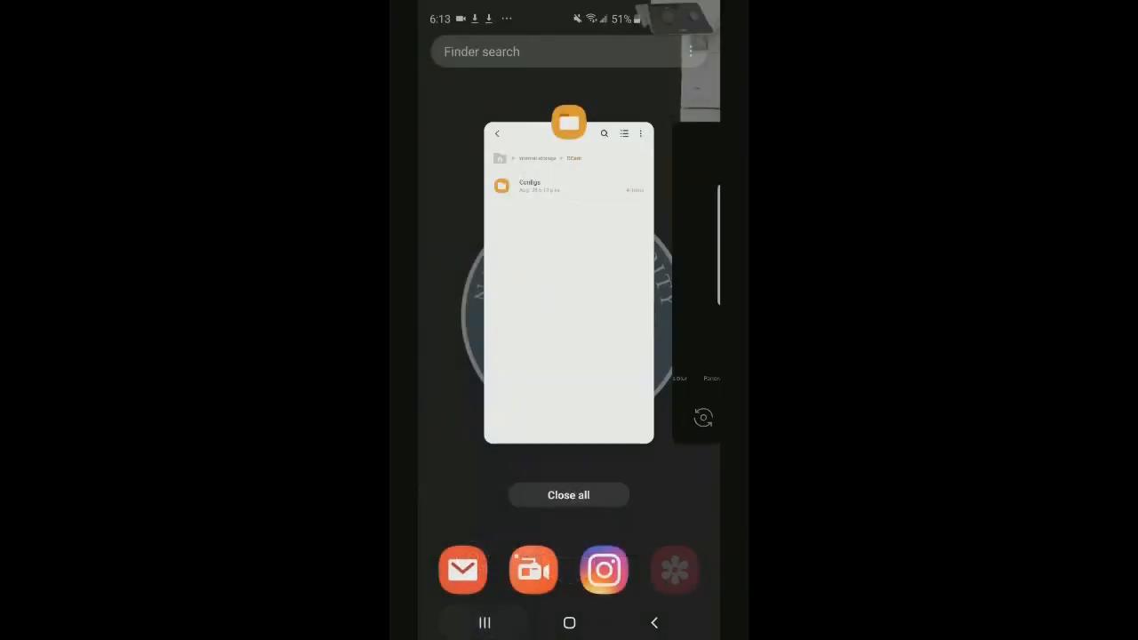
left_click(569, 623)
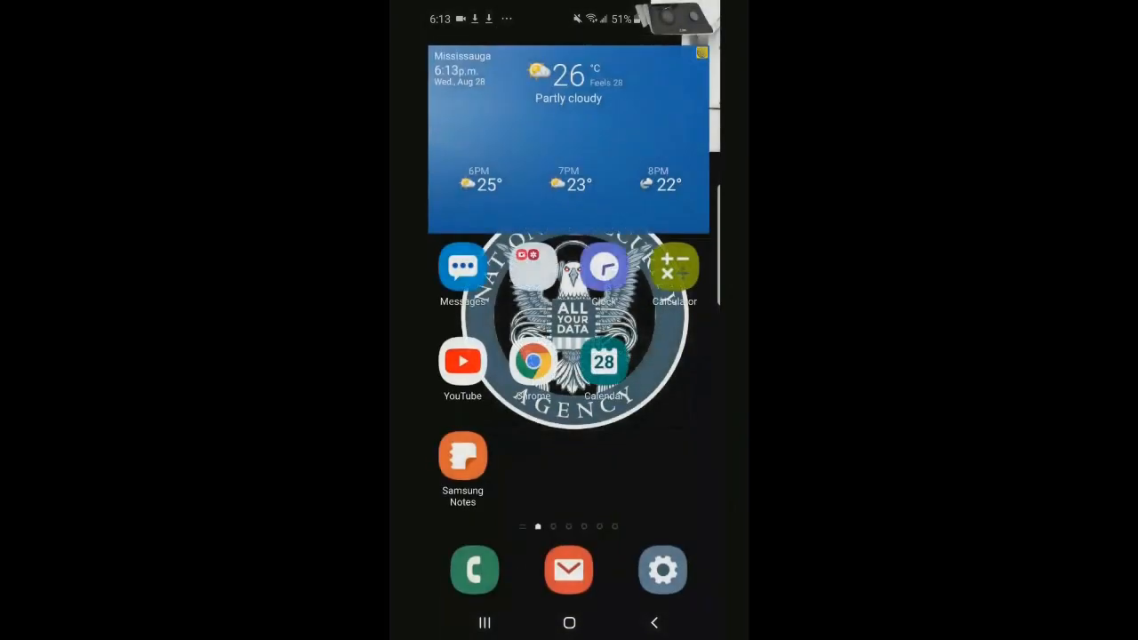